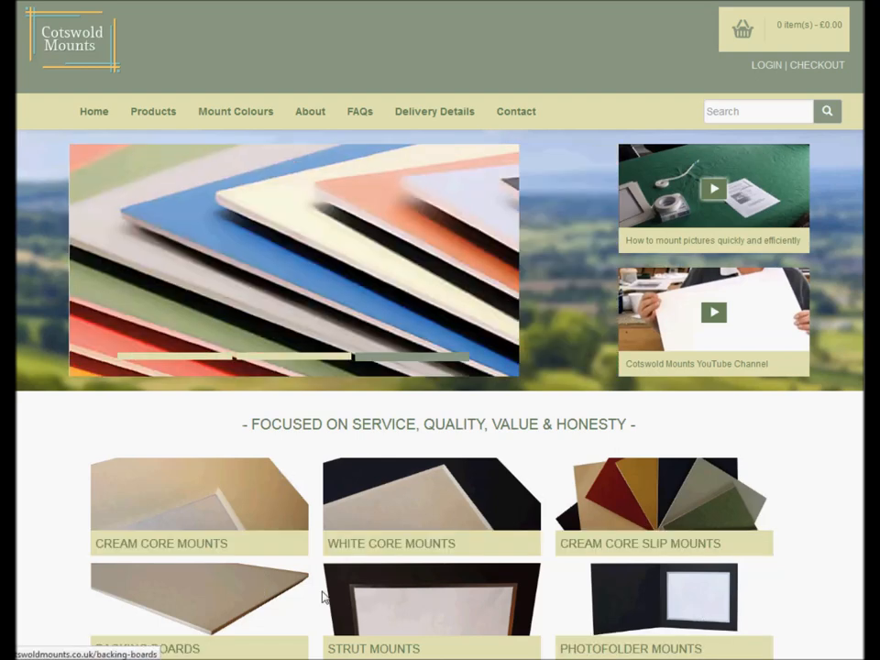
pyautogui.moveTo(176, 186)
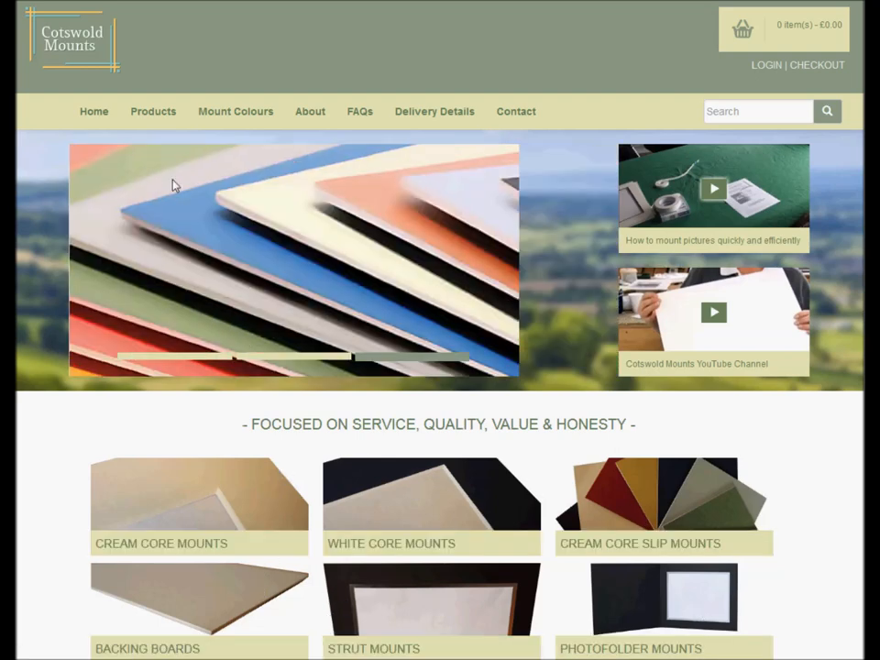
# Step: From the Products menu, choose the Cream Core Mounts (60) category
pyautogui.click(154, 111)
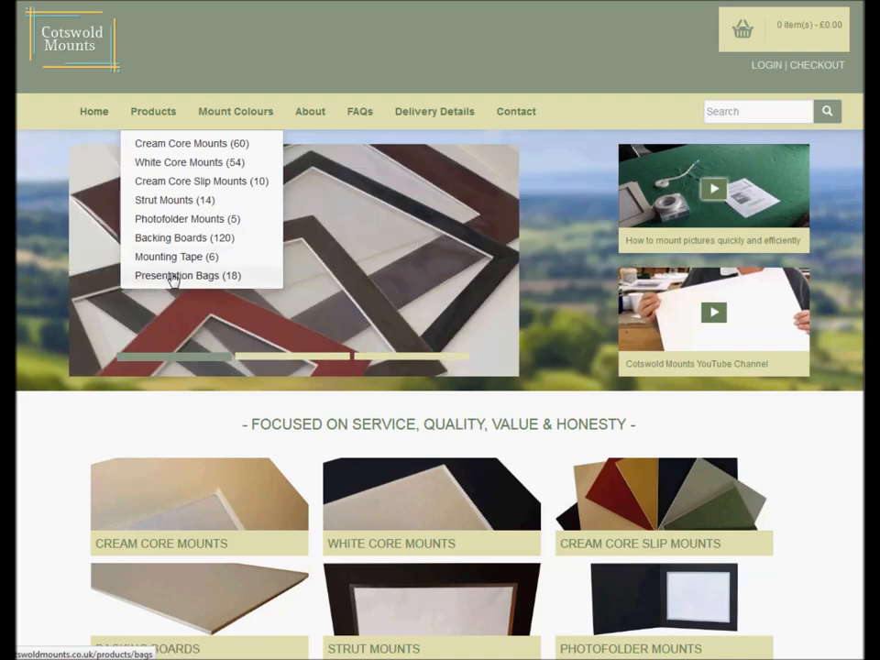
pyautogui.moveTo(168, 256)
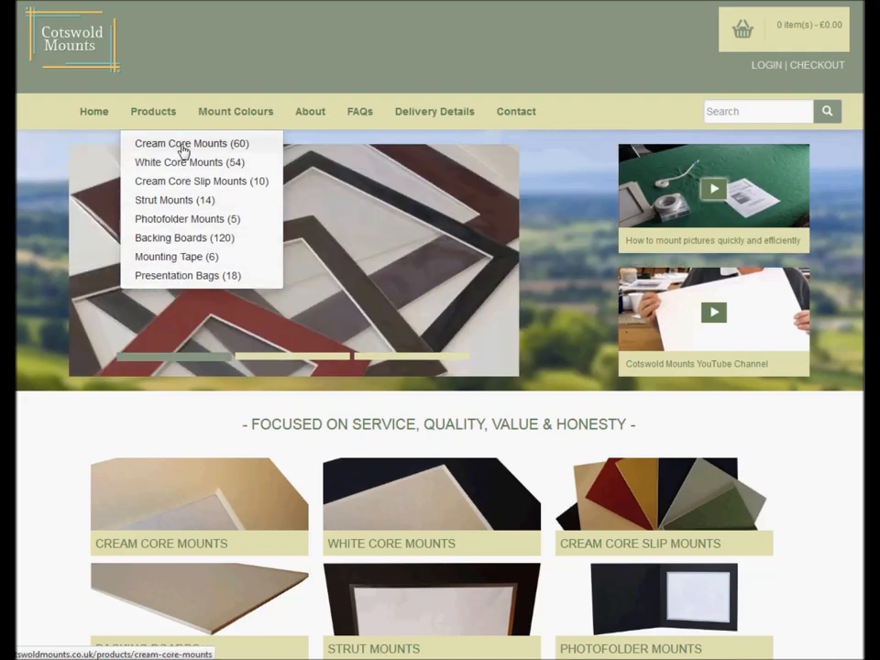
pyautogui.click(181, 143)
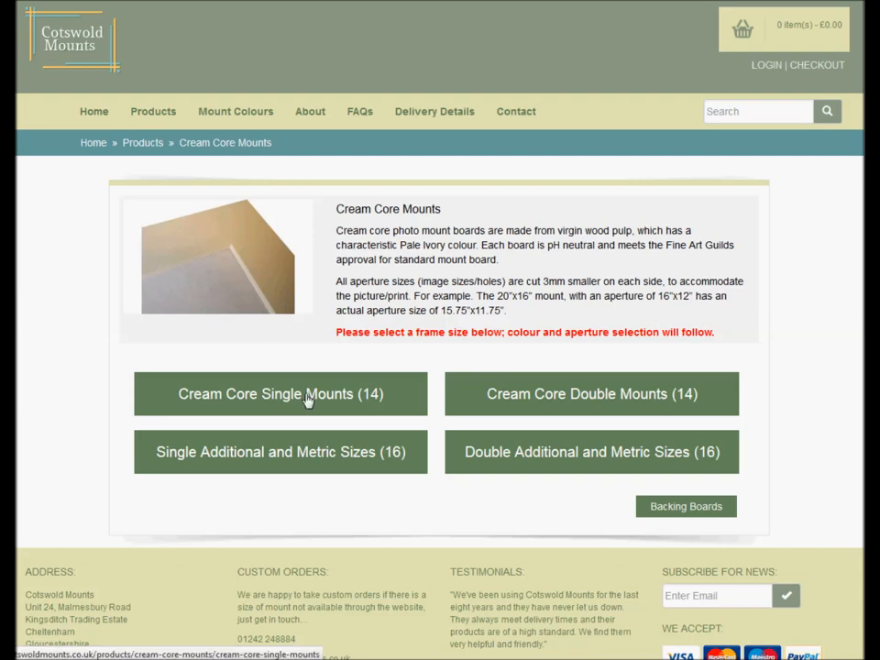
# Step: Open Cream Core Single Mounts (14) to see frame sizes and prices
pyautogui.click(280, 394)
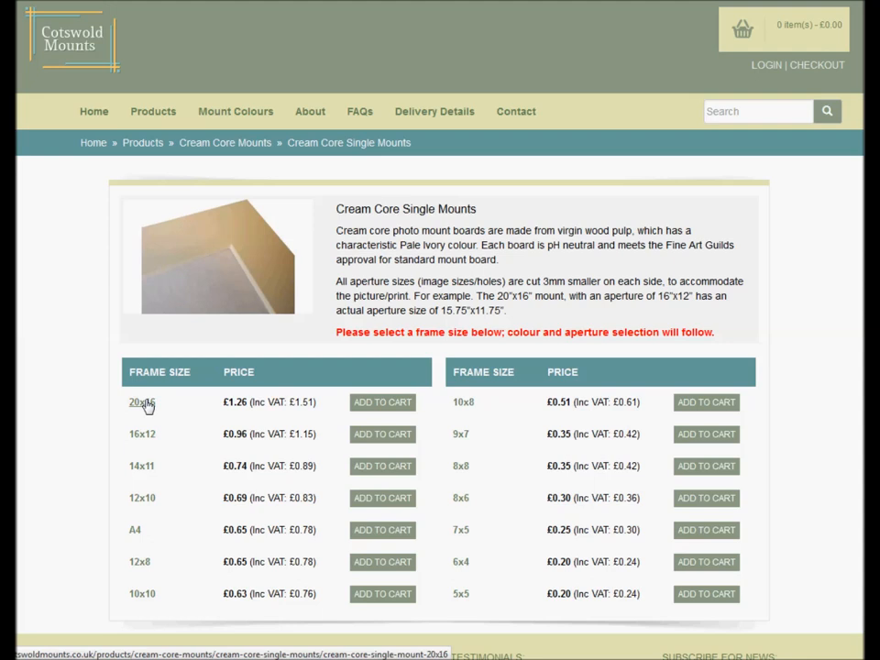
pyautogui.moveTo(147, 407)
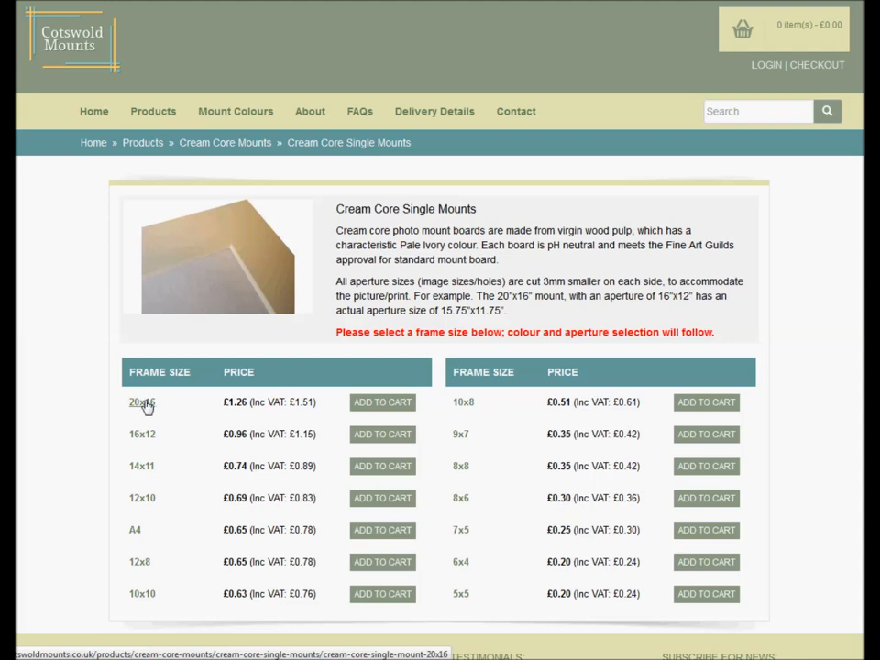
pyautogui.moveTo(382, 410)
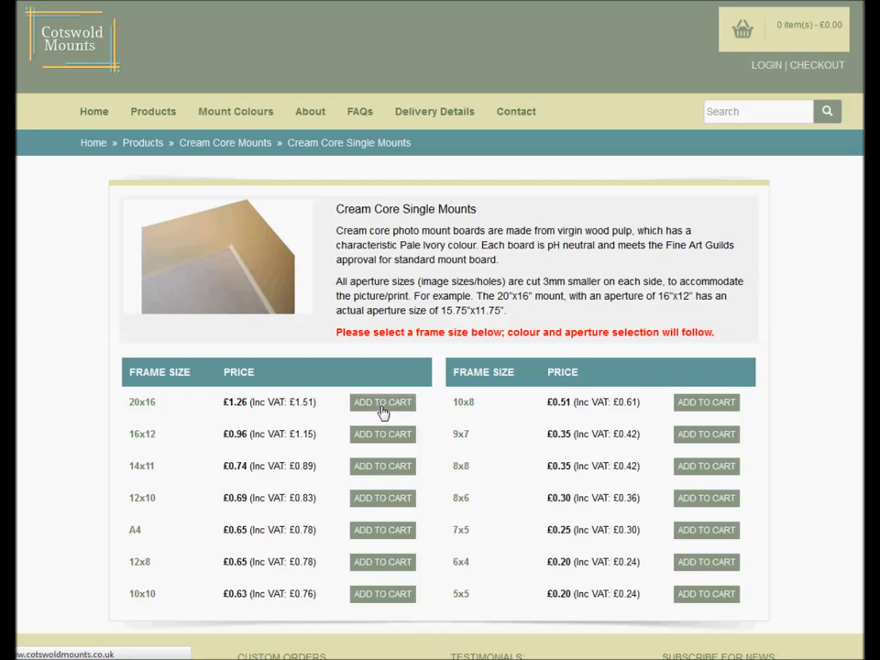
# Step: Order the 20x16 single mount with 15x10 image size, Twilight Blue, quantity 20
pyautogui.click(382, 401)
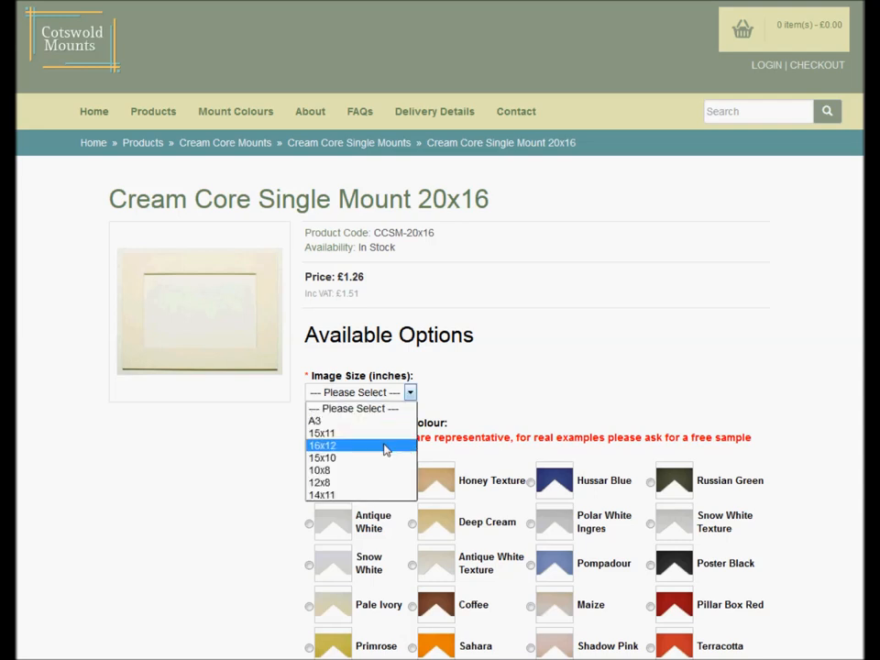
pyautogui.moveTo(357, 457)
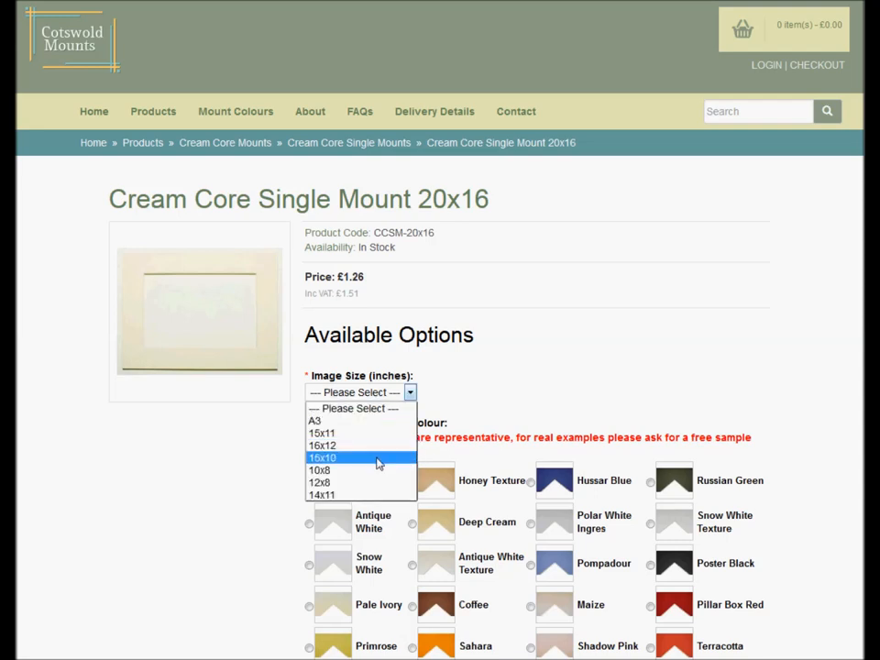
pyautogui.click(322, 458)
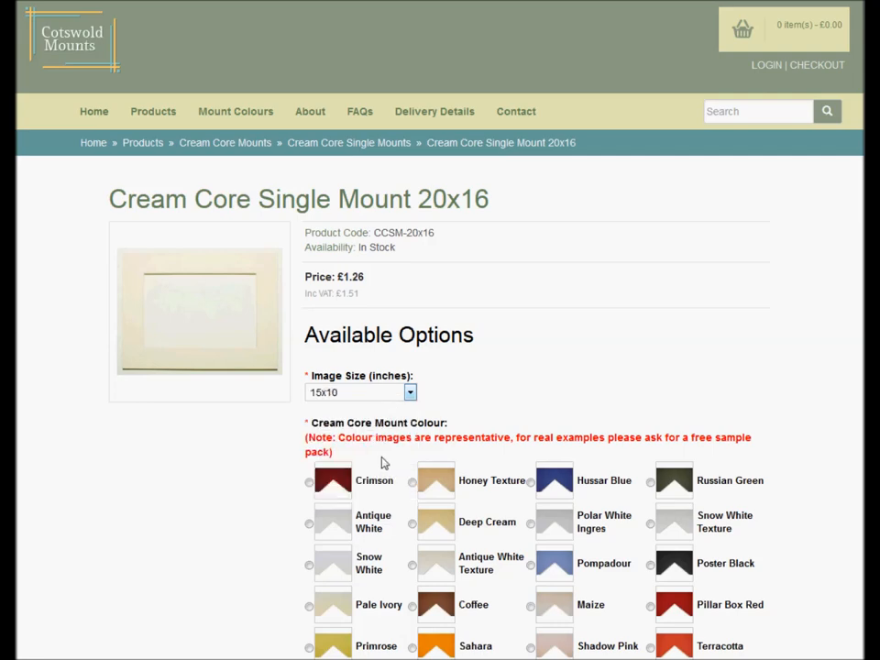
pyautogui.scroll(-3)
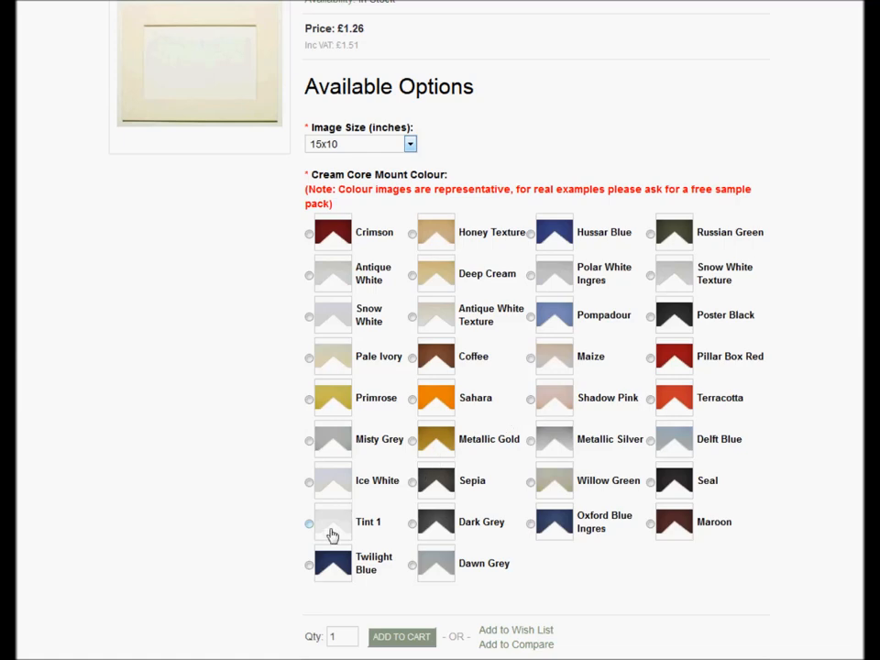
pyautogui.click(309, 565)
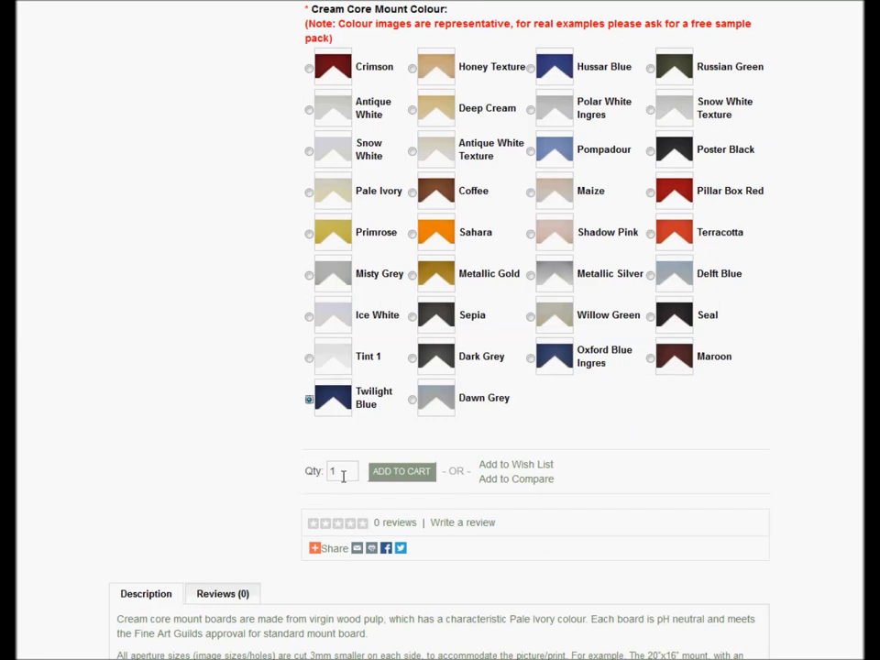
pyautogui.click(335, 470)
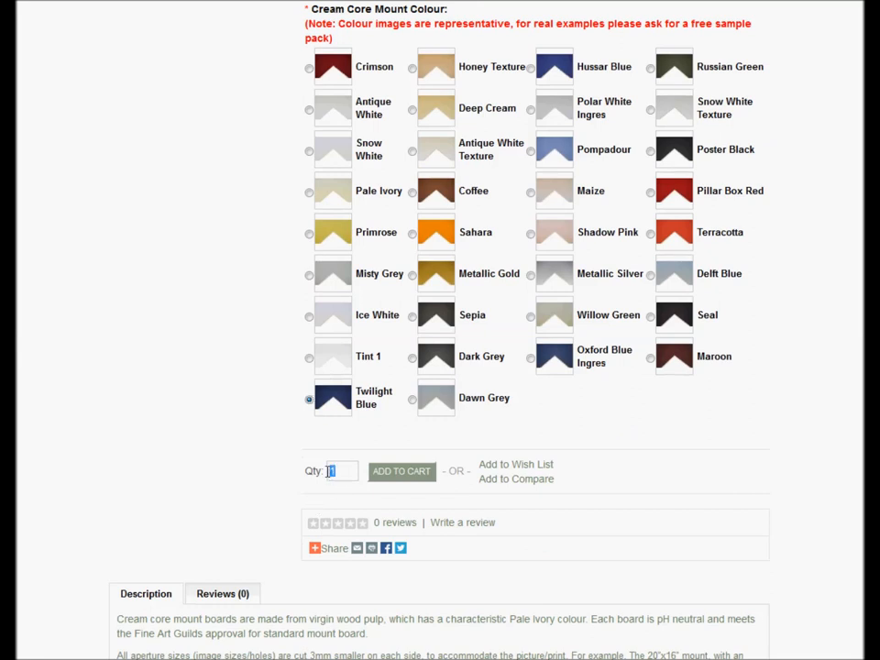
pyautogui.write('20')
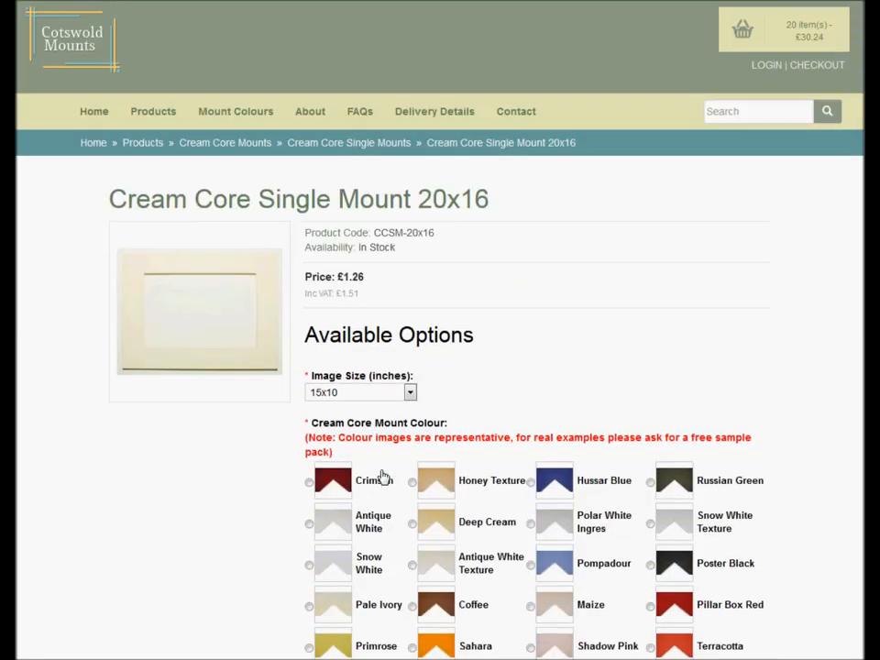
pyautogui.moveTo(626, 247)
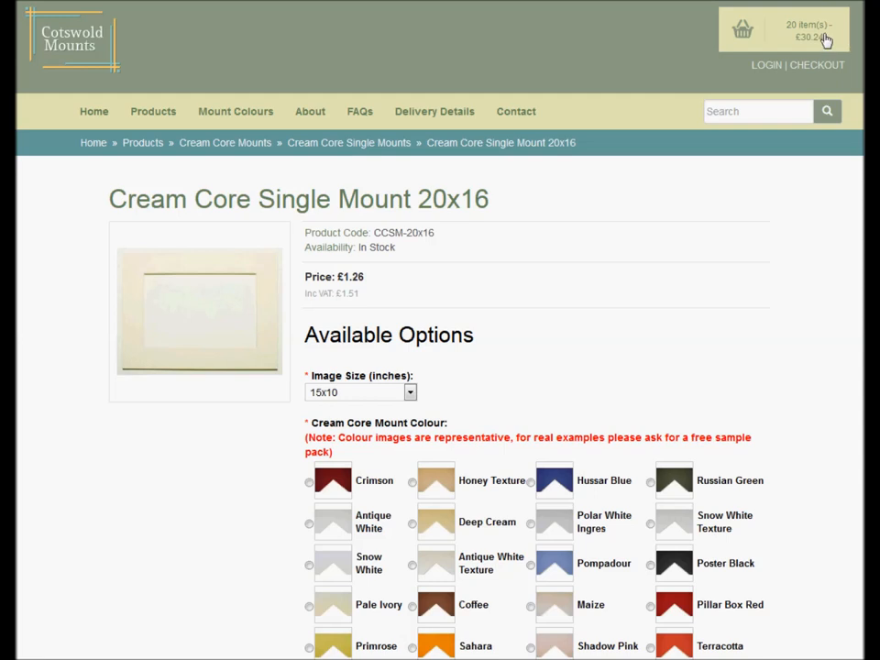
pyautogui.moveTo(819, 48)
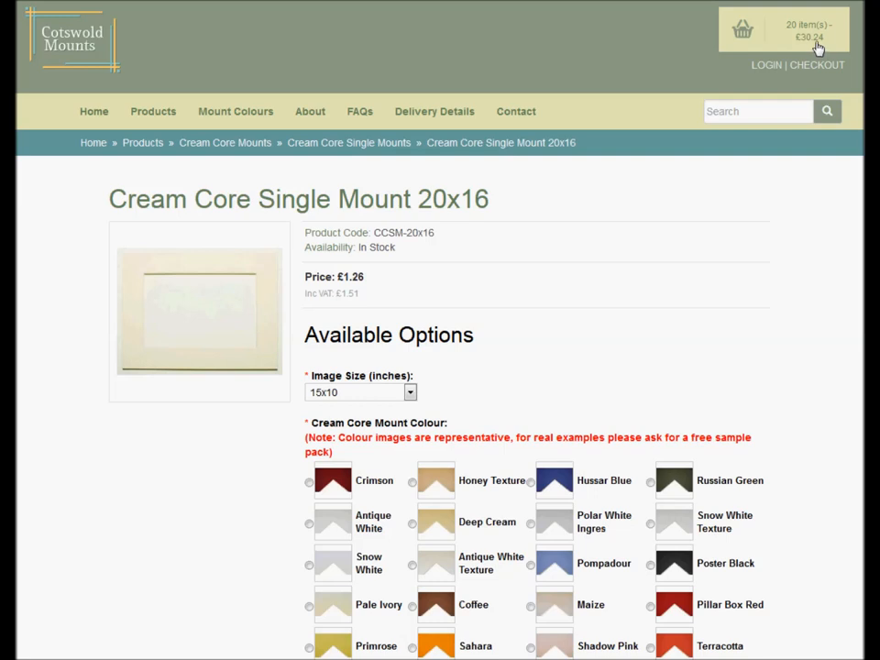
pyautogui.moveTo(814, 46)
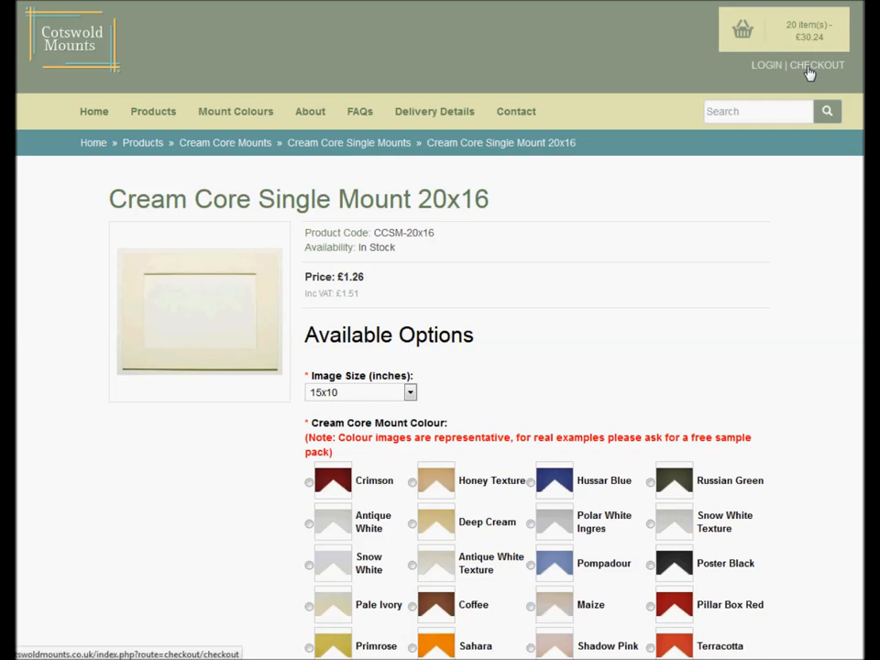
# Step: Take the basket to checkout, trying Register first, then continue with Guest Checkout
pyautogui.click(817, 64)
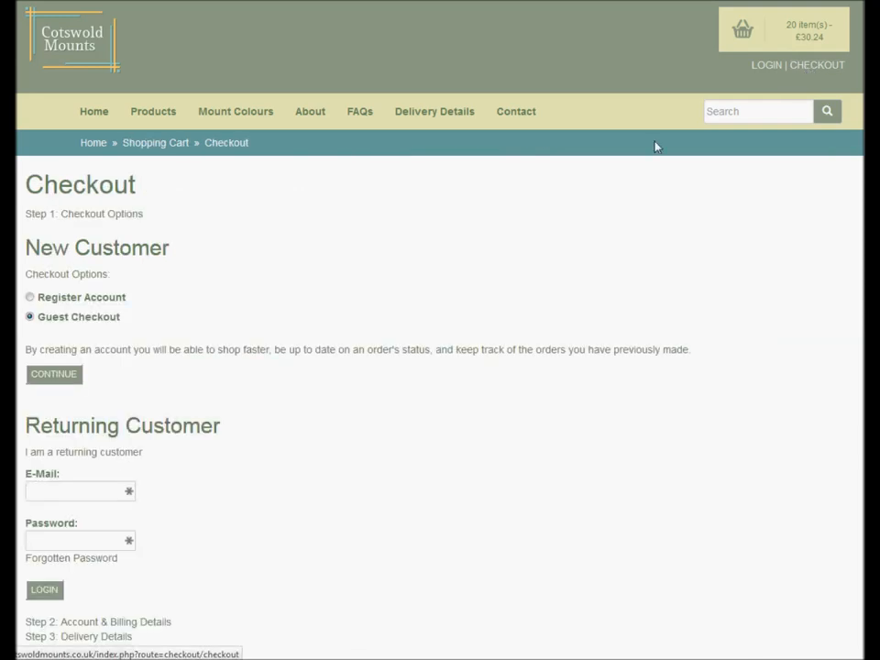
pyautogui.scroll(-3)
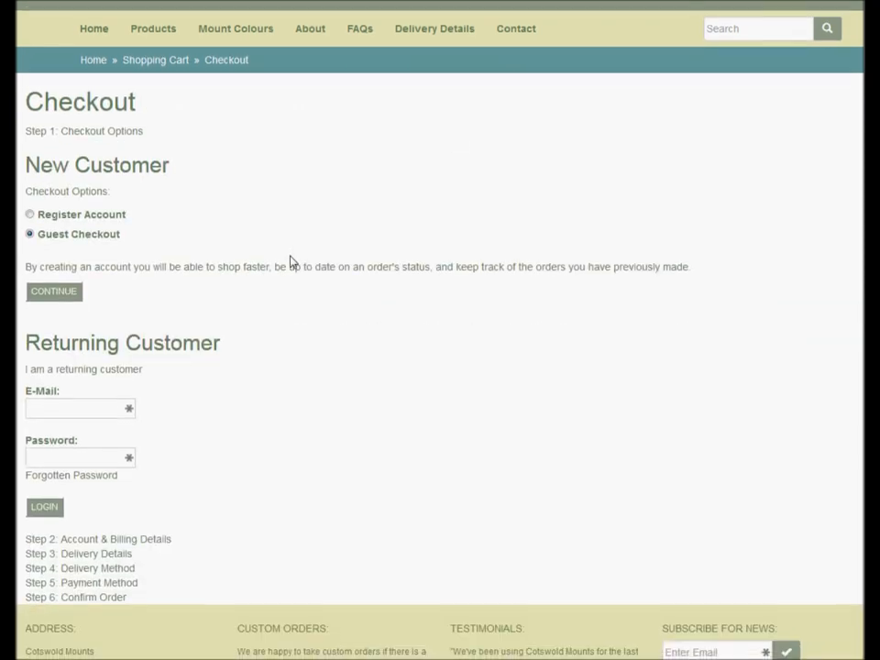
pyautogui.click(29, 213)
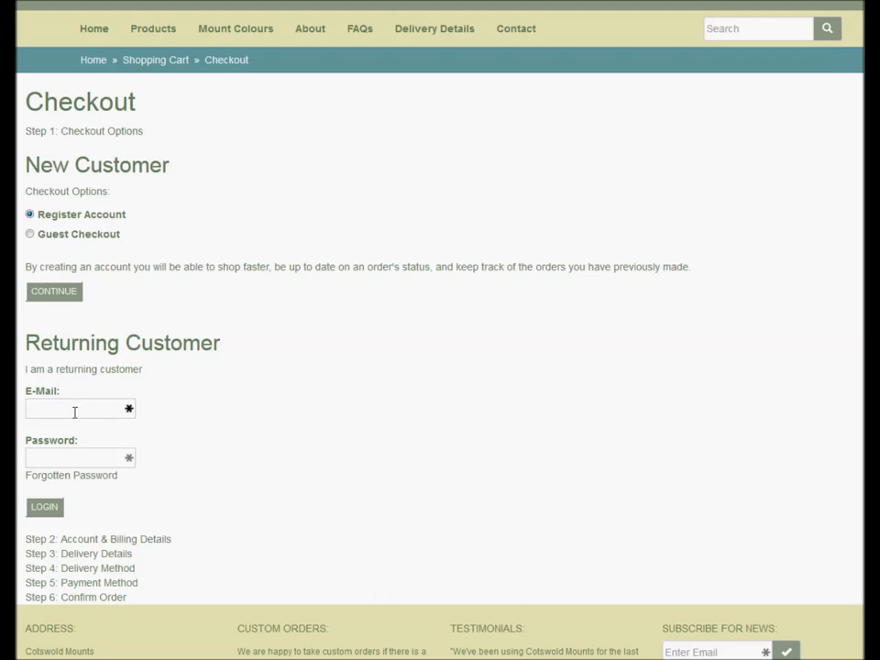
pyautogui.click(78, 408)
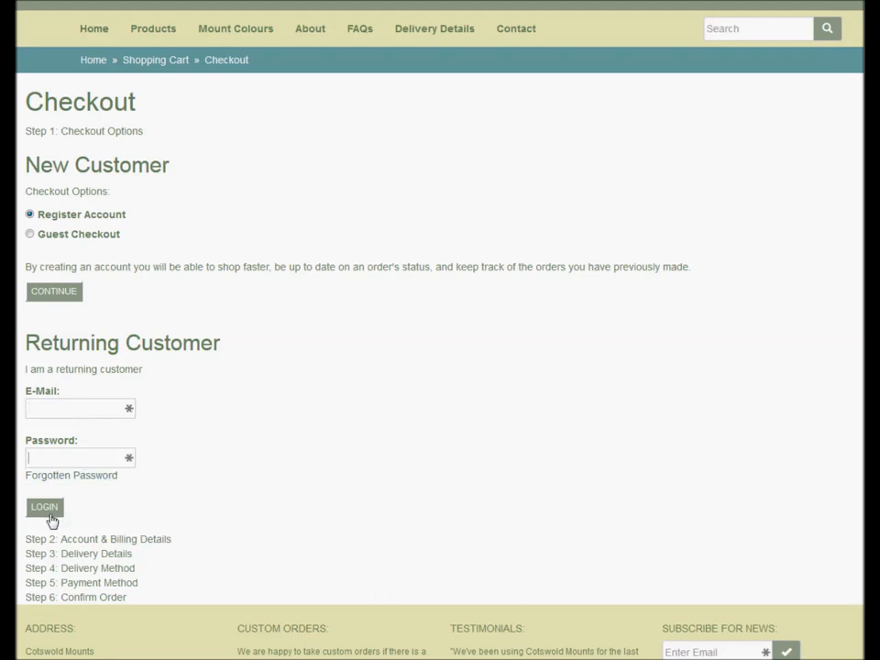
pyautogui.moveTo(220, 323)
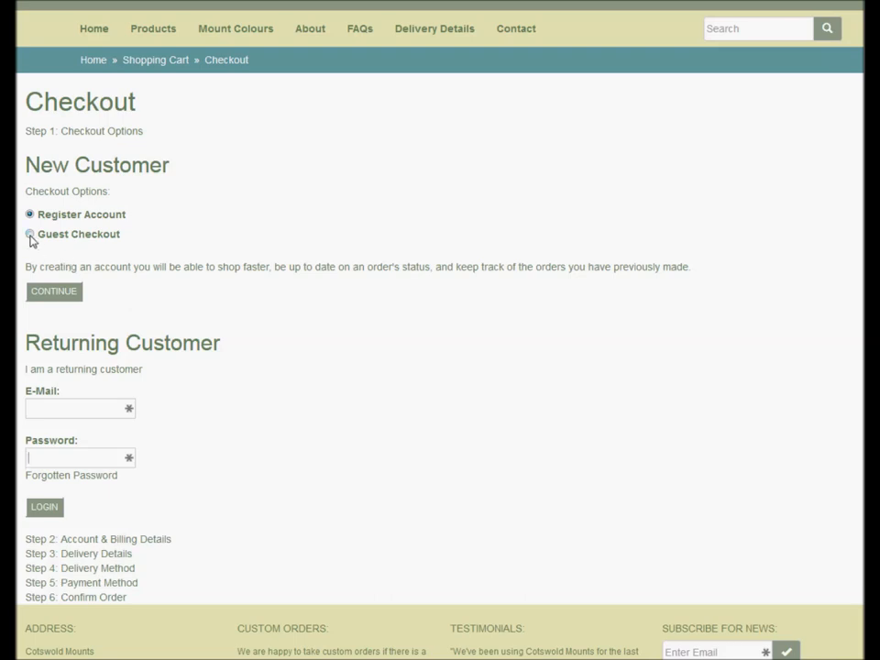
pyautogui.click(30, 235)
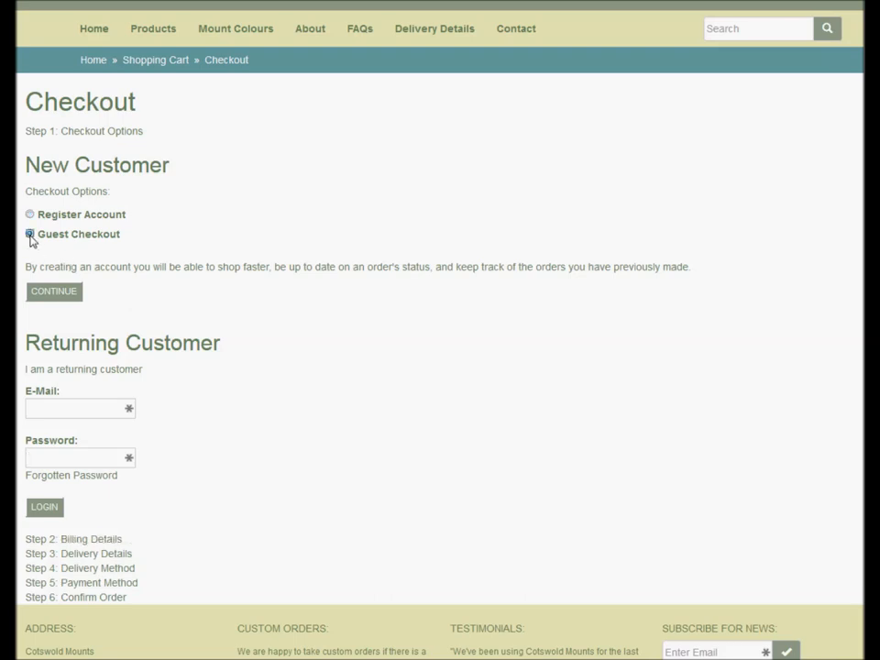
pyautogui.click(54, 291)
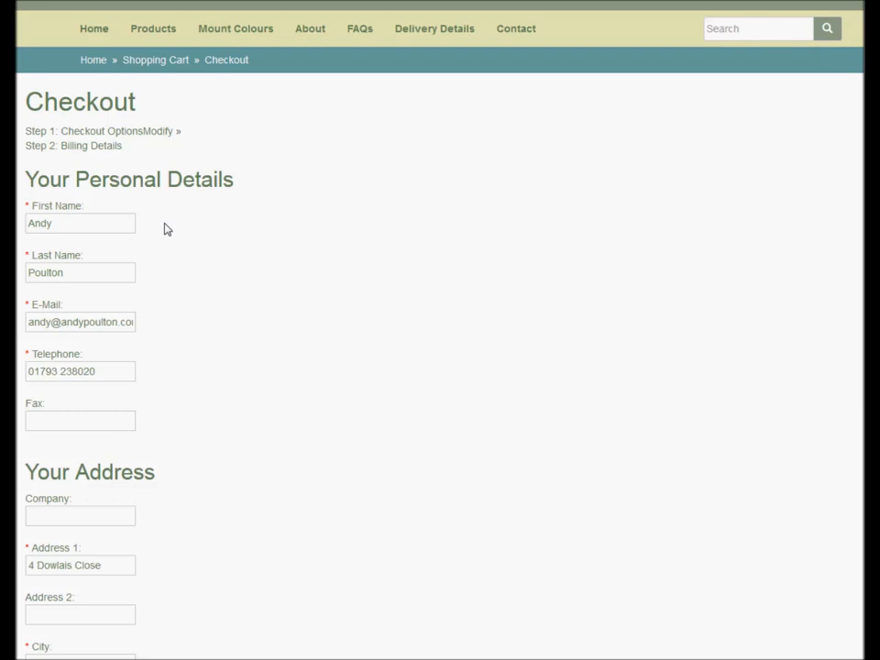
pyautogui.moveTo(168, 232)
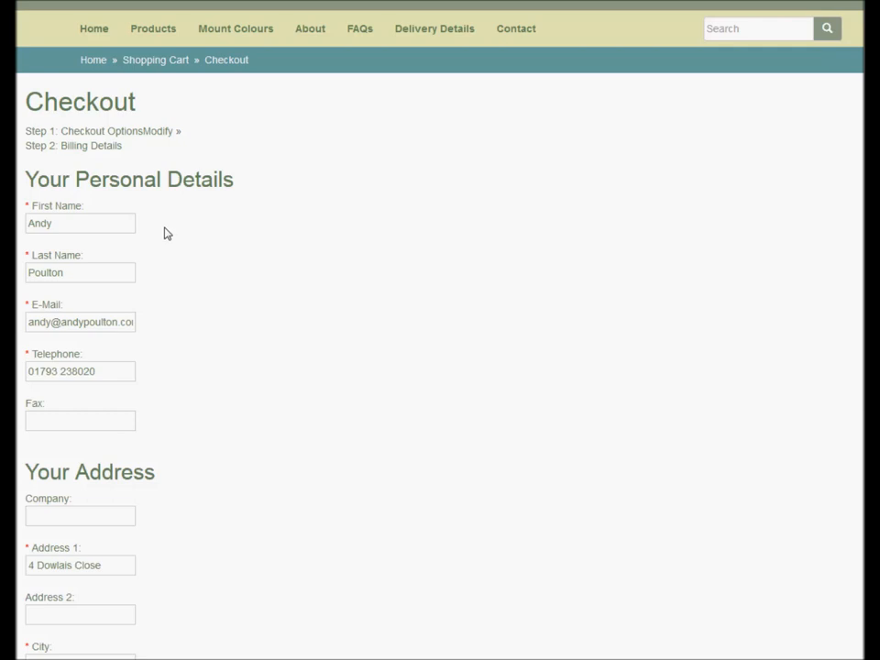
# Step: Untick 'My delivery and billing addresses are the same' and continue past billing details
pyautogui.scroll(-3)
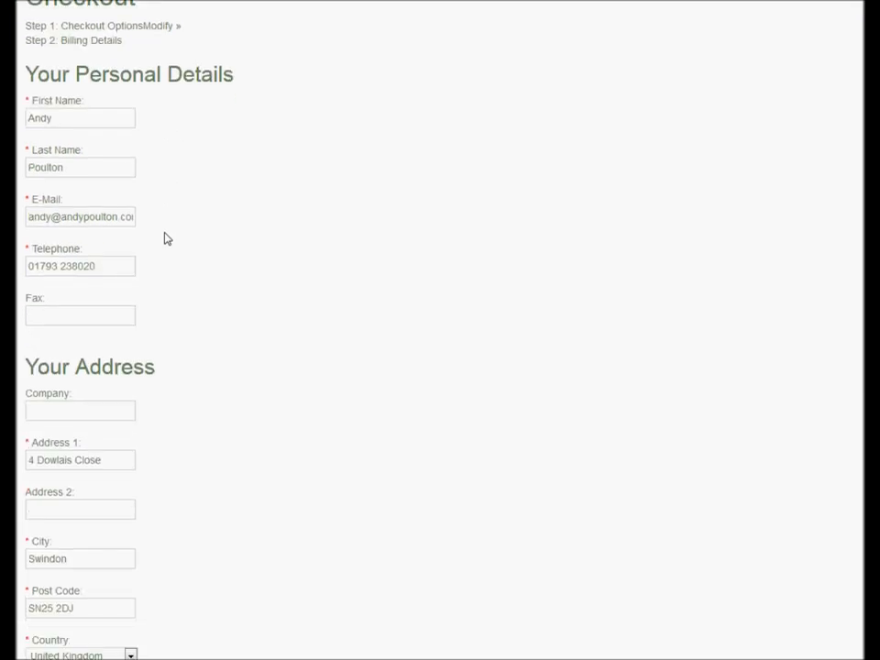
pyautogui.scroll(-3)
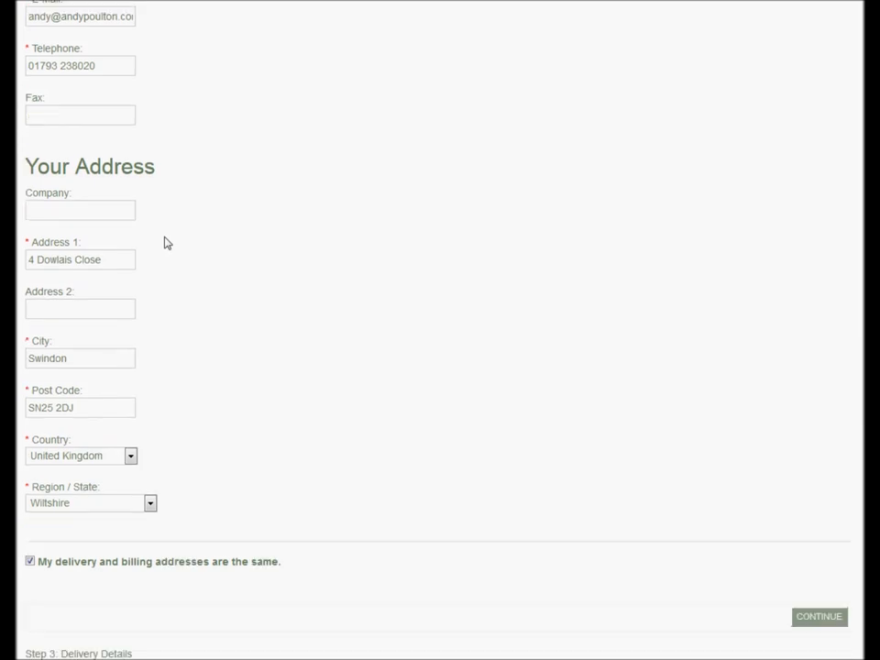
pyautogui.scroll(-3)
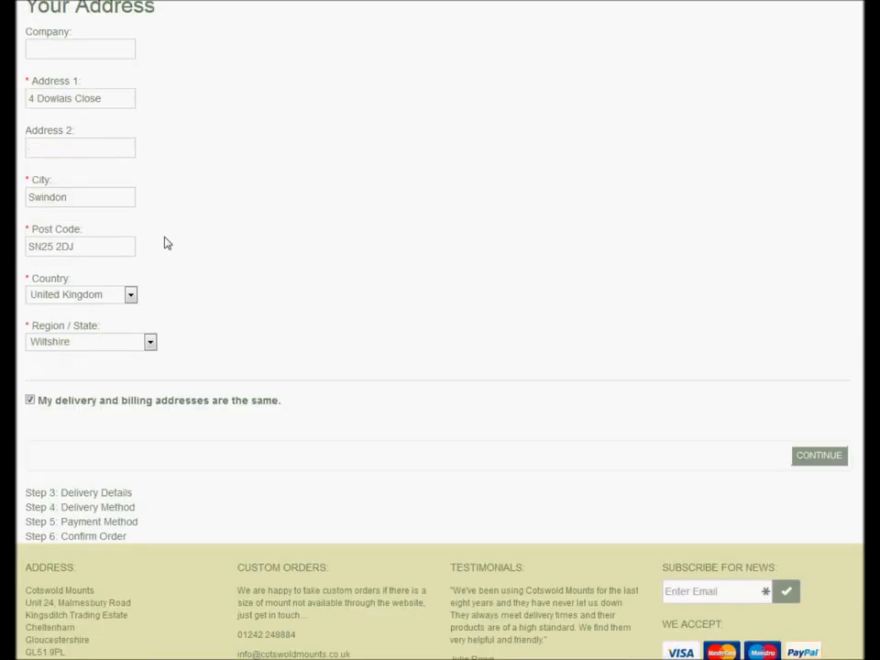
pyautogui.scroll(-3)
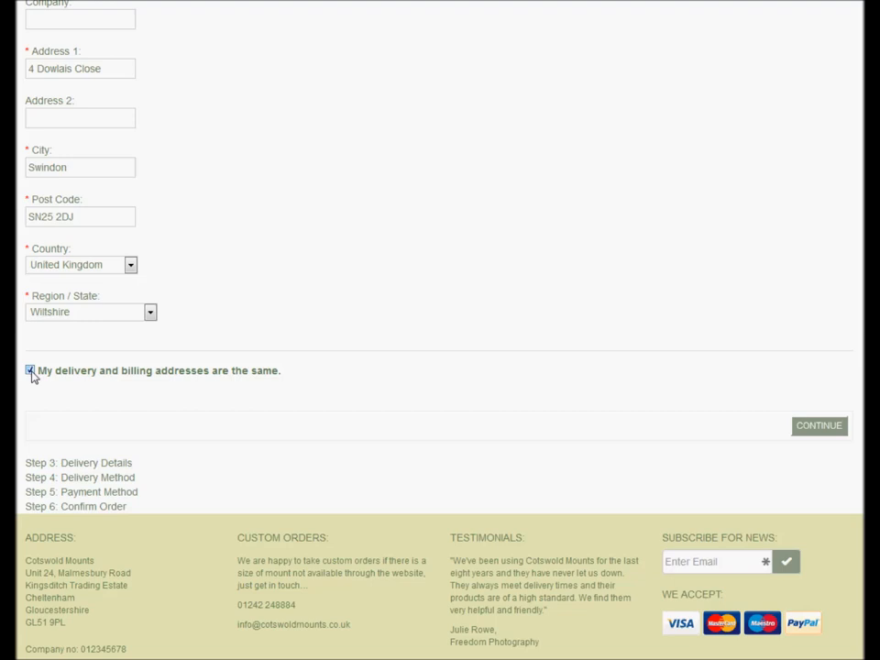
pyautogui.click(30, 370)
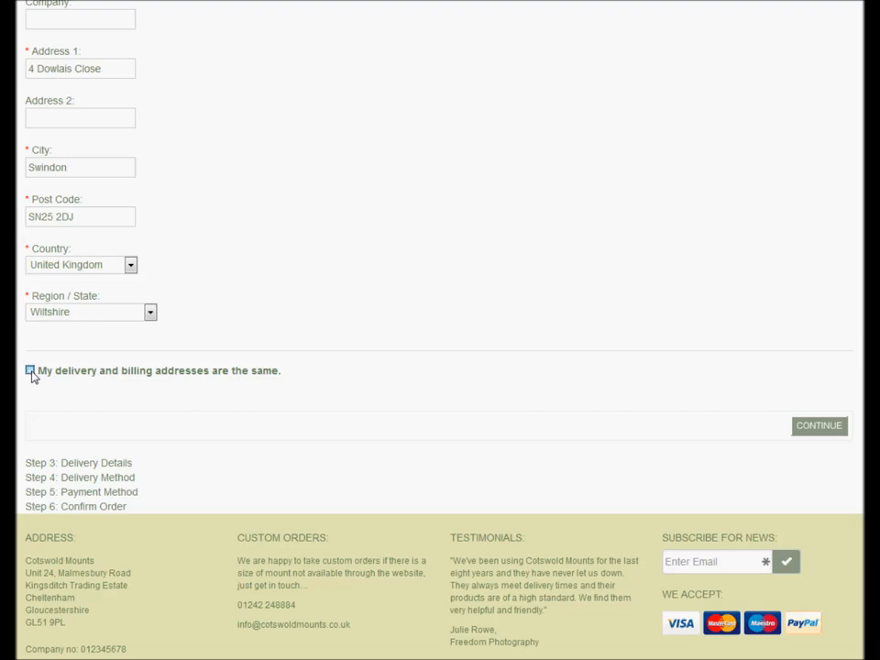
pyautogui.click(31, 370)
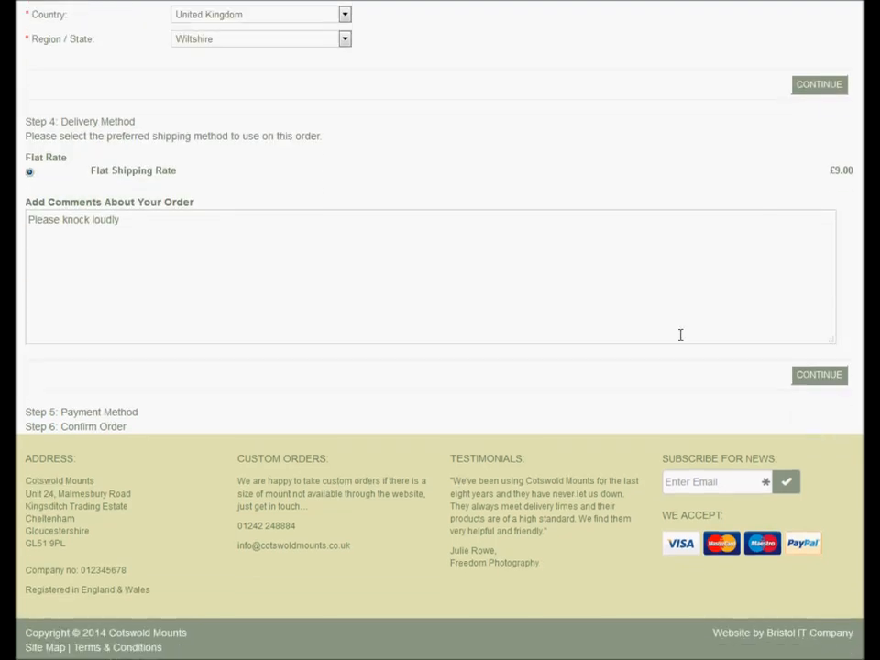
pyautogui.moveTo(126, 220)
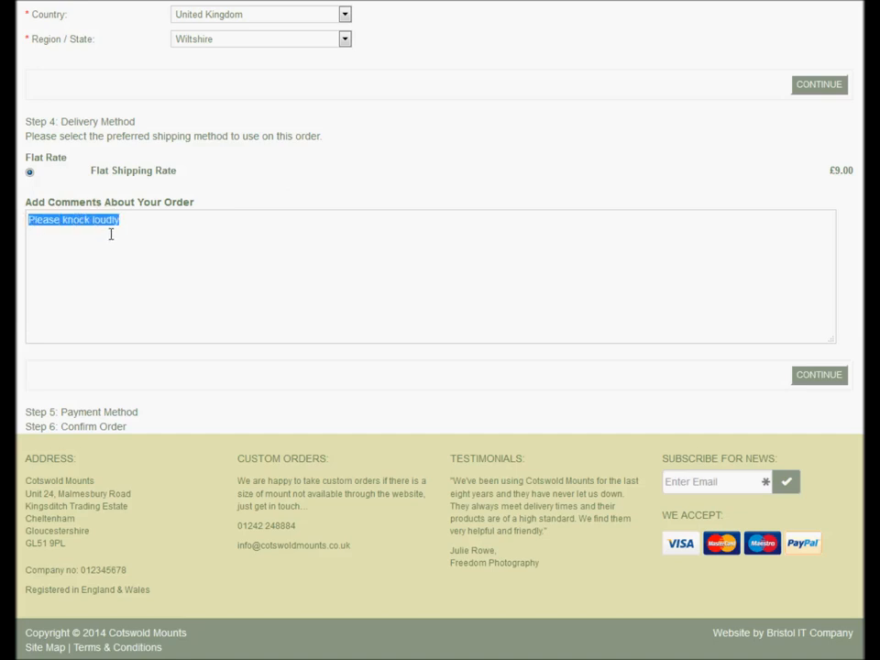
# Step: Continue with Flat Shipping Rate and the 'Please knock loudly' comment
pyautogui.click(466, 253)
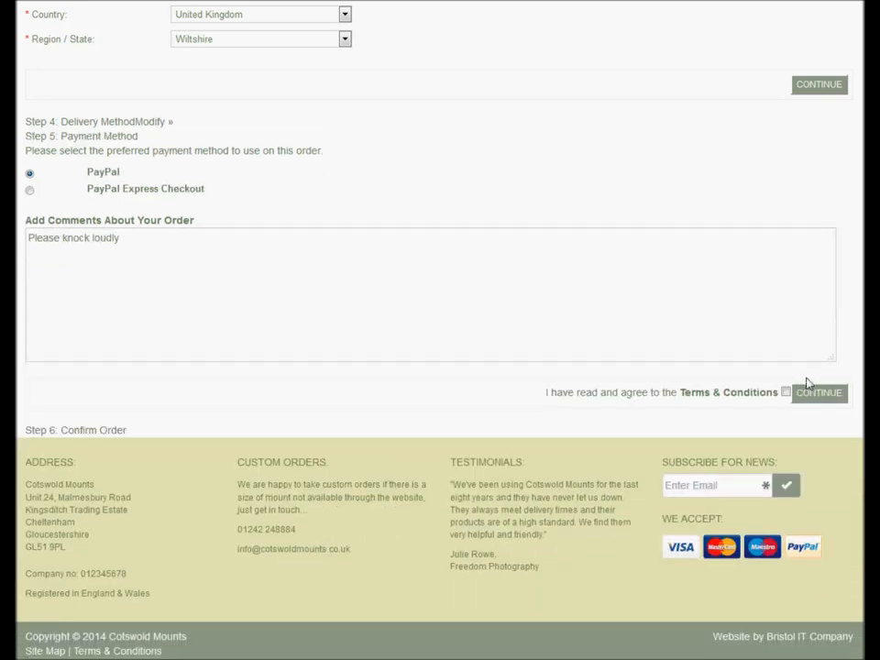
pyautogui.moveTo(80, 188)
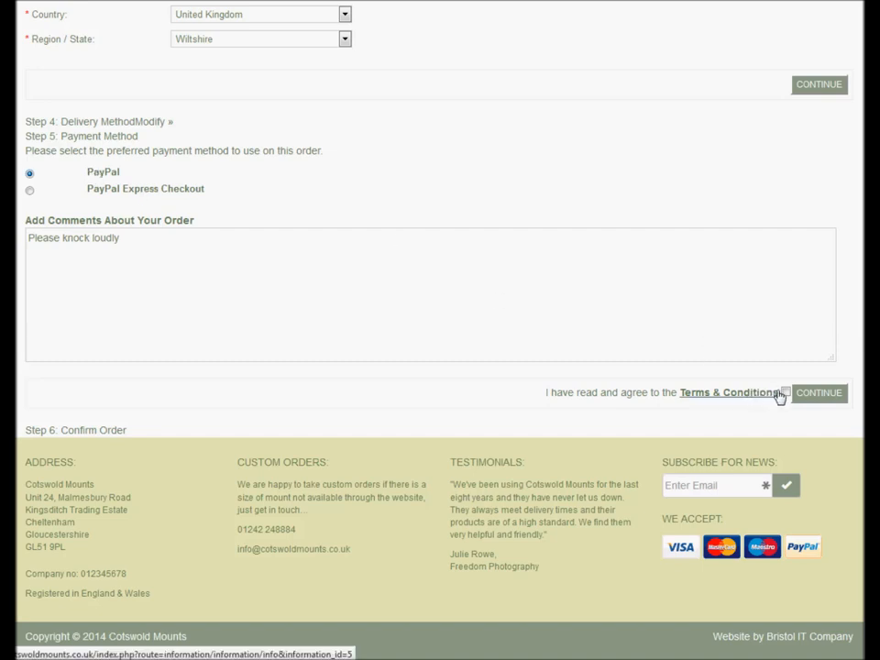
# Step: Accept the Terms & Conditions with PayPal selected and continue
pyautogui.click(786, 393)
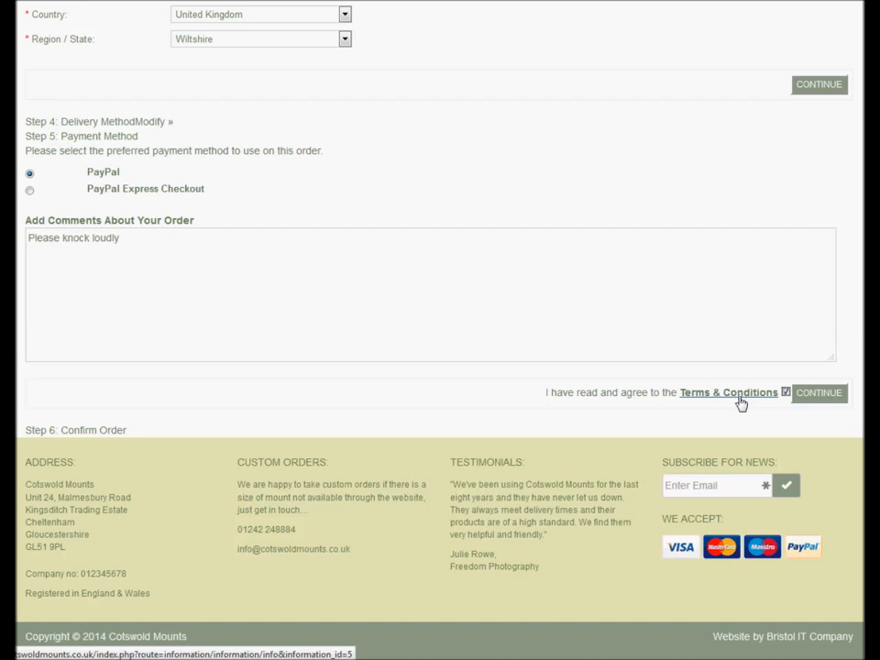
pyautogui.click(818, 392)
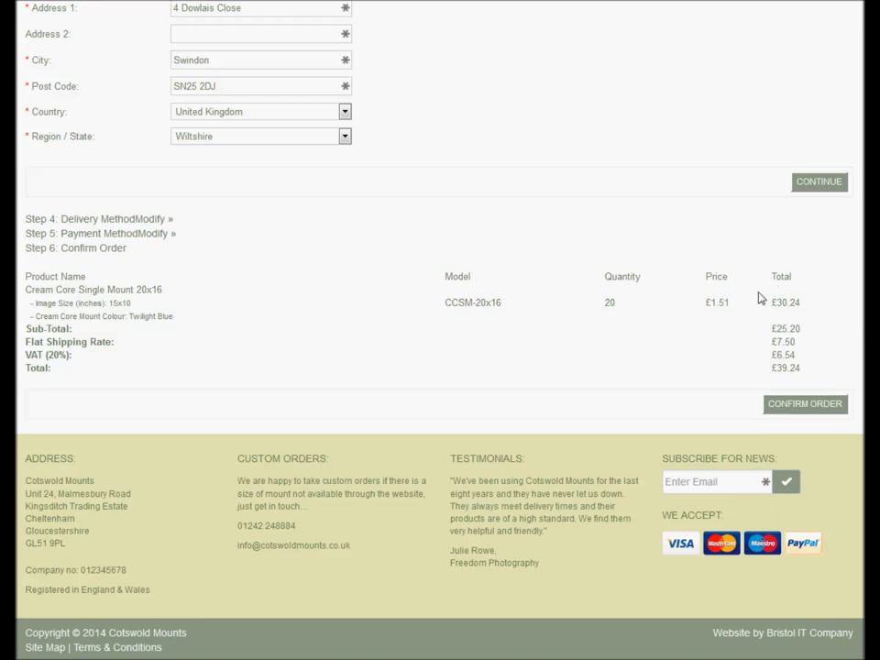
pyautogui.moveTo(779, 298)
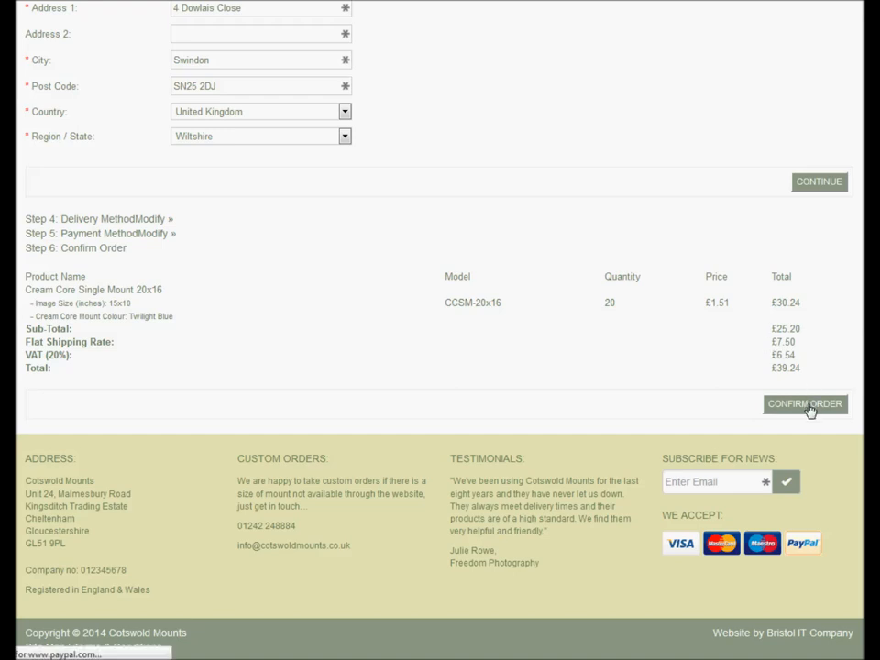
pyautogui.moveTo(810, 409)
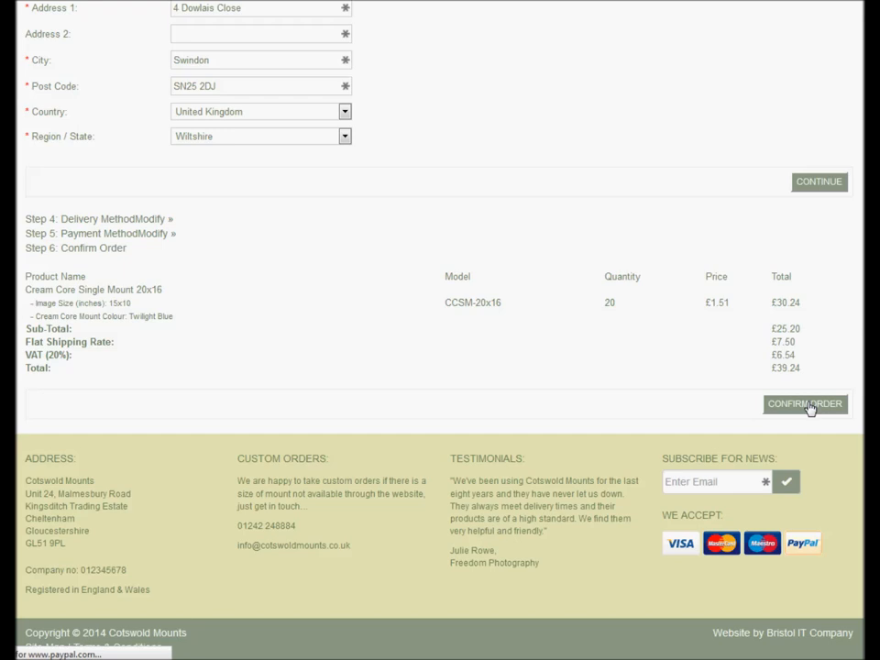
# Step: Confirm the £39.24 order and hand off to PayPal
pyautogui.click(804, 403)
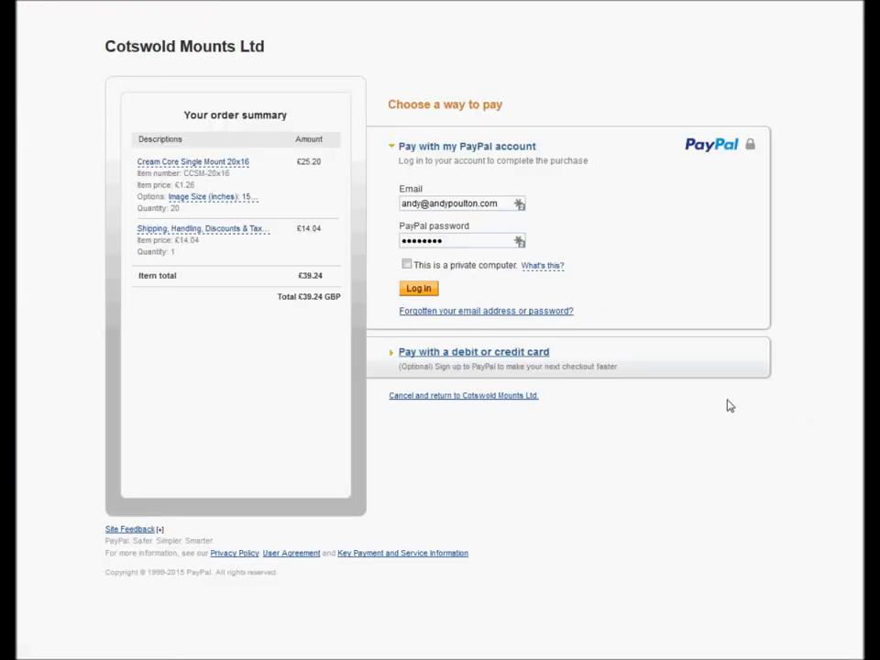
# Step: Choose 'Pay with a debit or credit card' and scroll through the card form
pyautogui.click(419, 288)
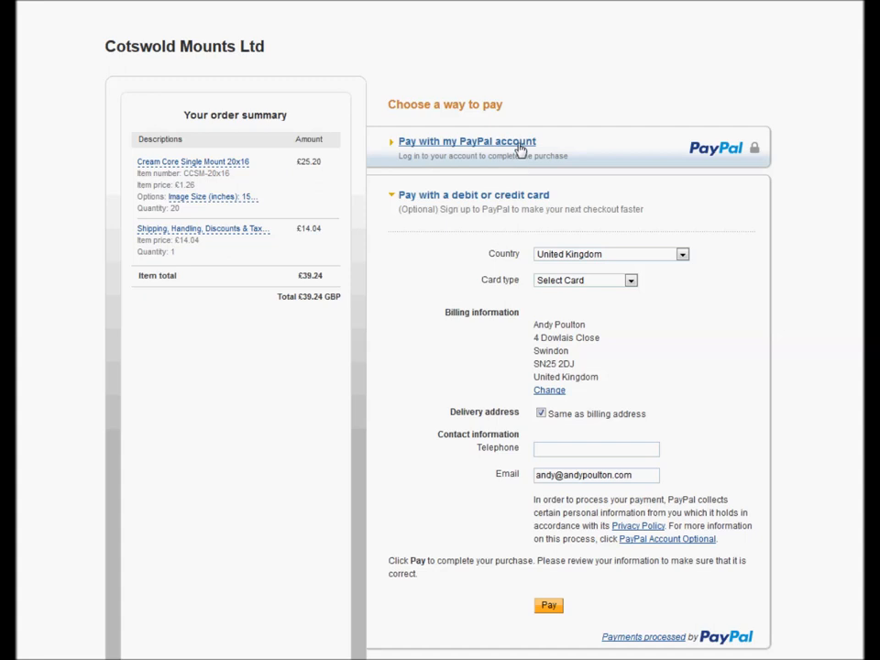
pyautogui.moveTo(523, 154)
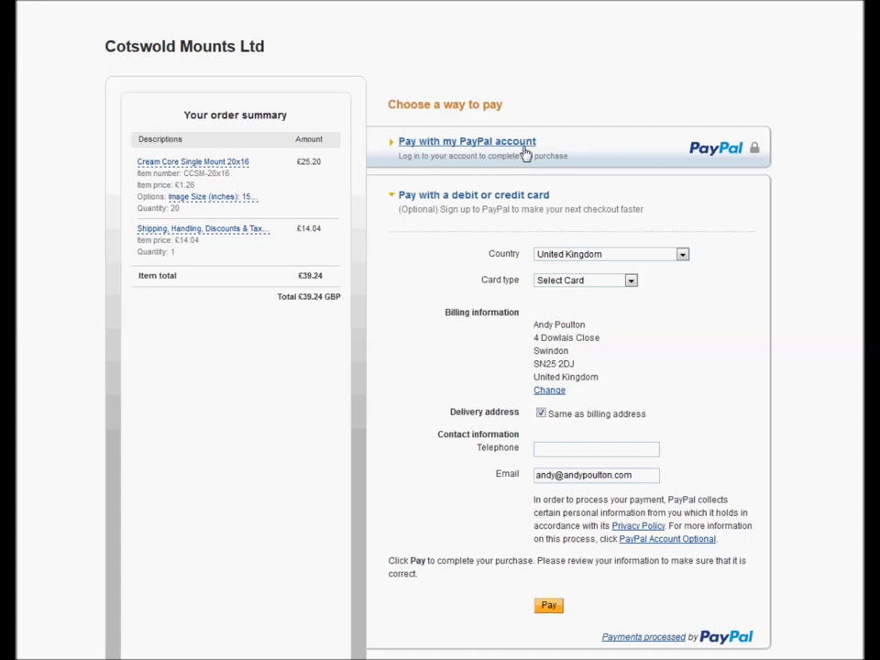
pyautogui.scroll(-3)
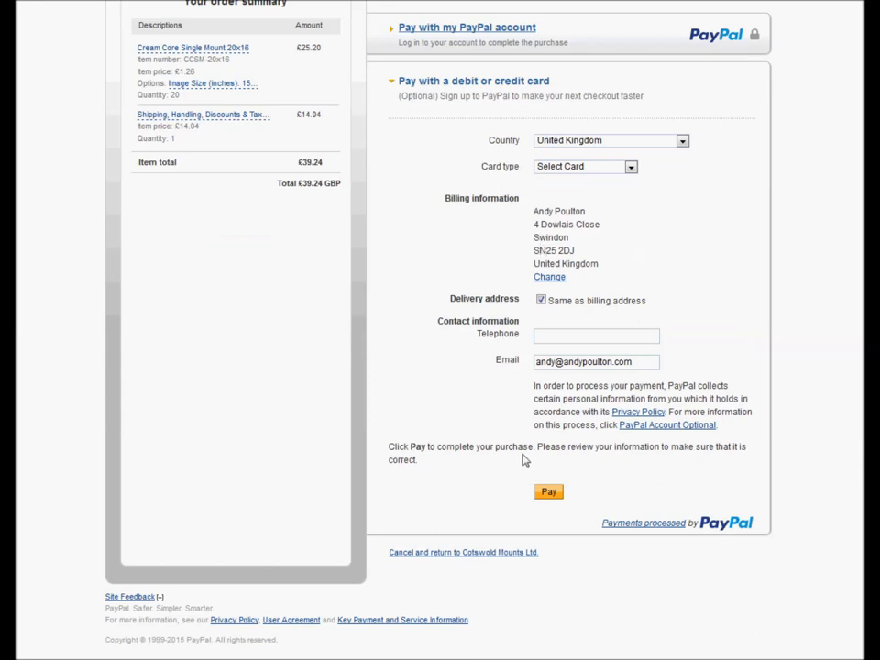